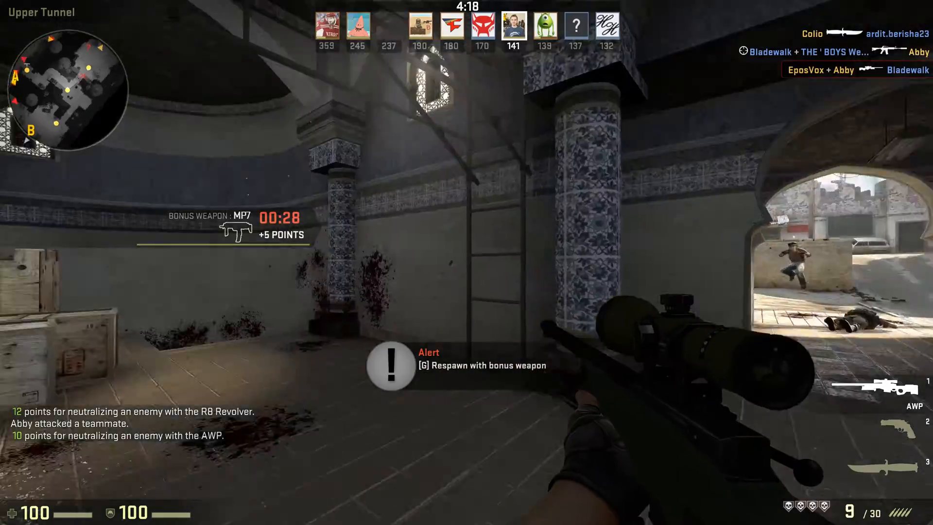
- Delete the duplicate MCC recording and browse another game group's recordings
key("g")
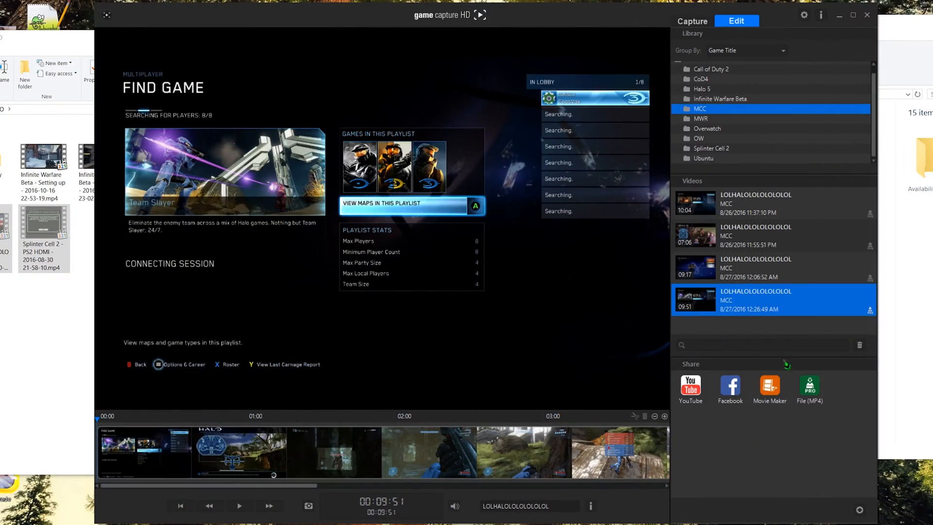
mouse_move(723, 155)
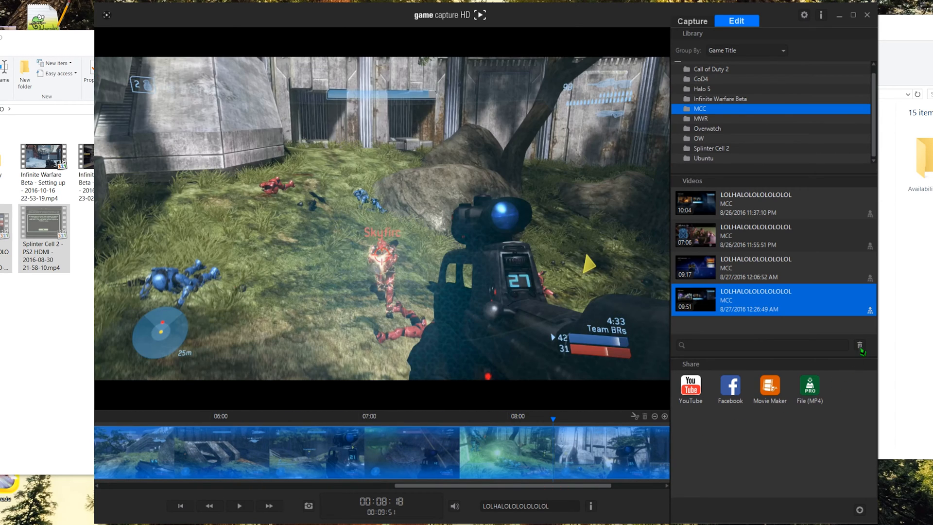
mouse_move(832, 309)
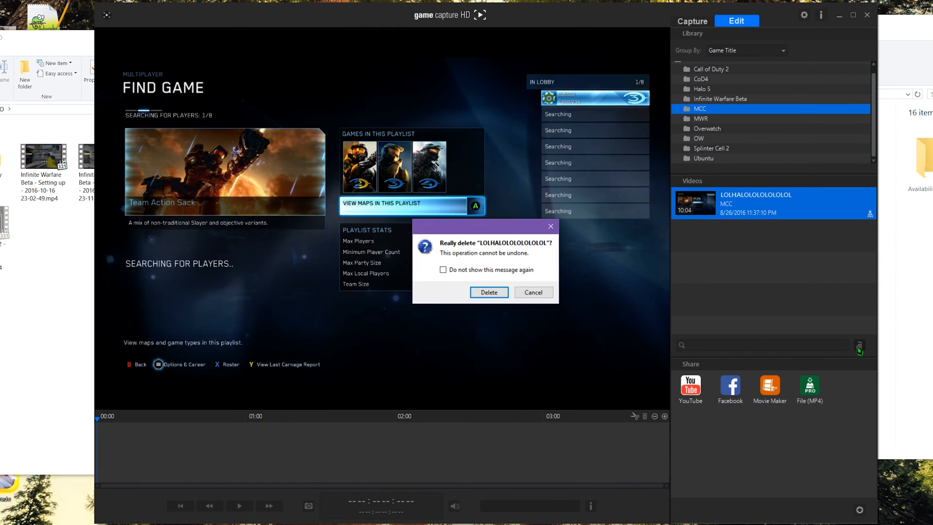
left_click(488, 292)
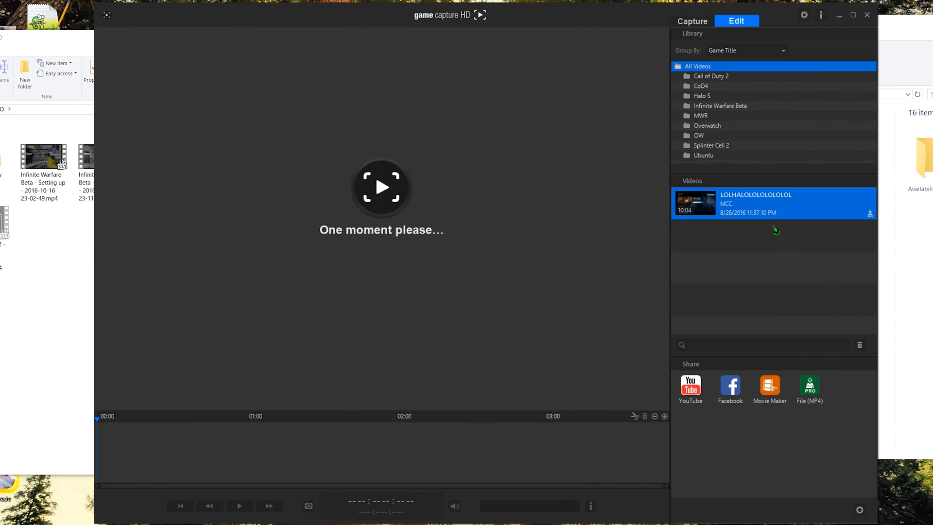
left_click(706, 126)
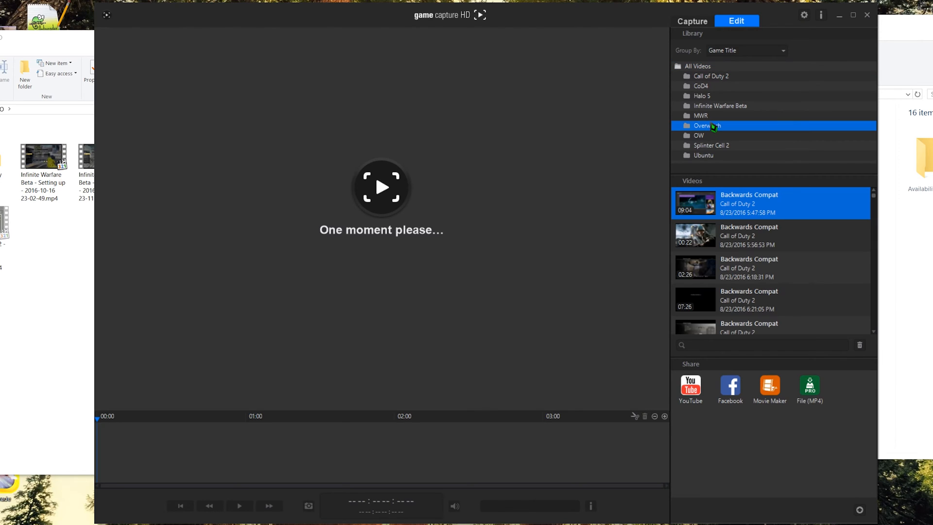
mouse_move(726, 171)
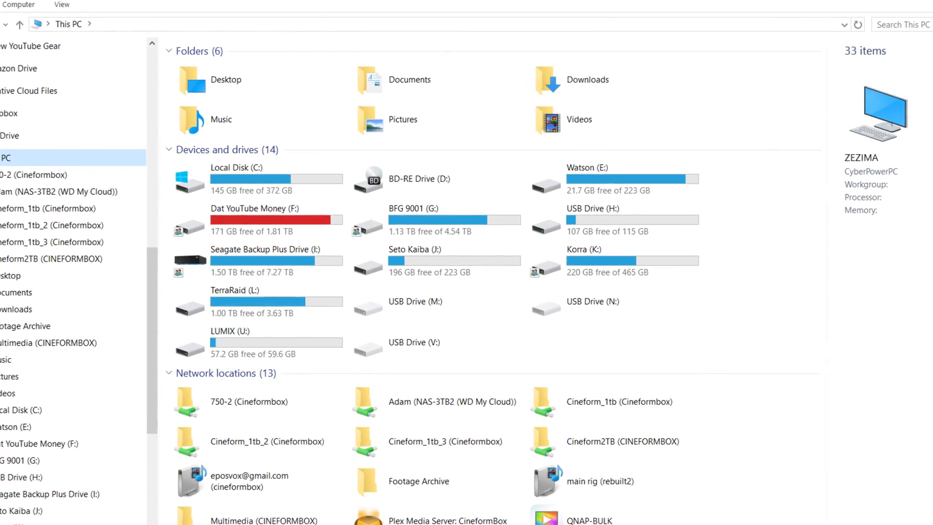
- Scroll down through the This PC drives list
scroll("down", 3)
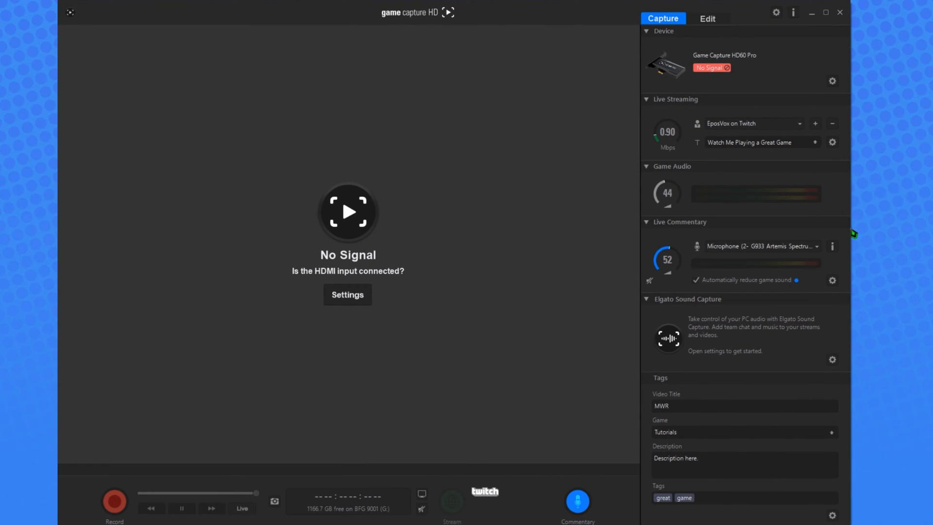
mouse_move(756, 445)
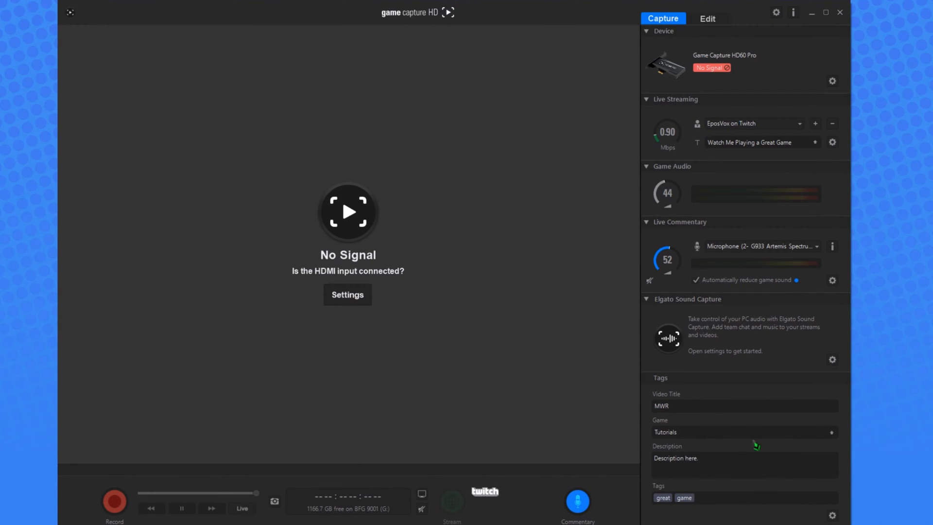
mouse_move(698, 441)
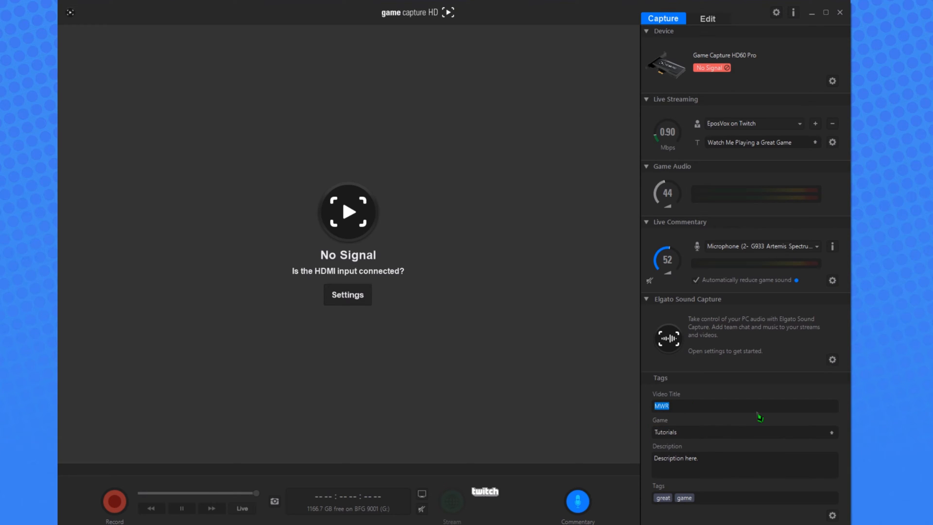
- Title the recording 'This is a TEST!@' with game 'Desktop Tutorials for Elgato GCHD'
type("This is a T")
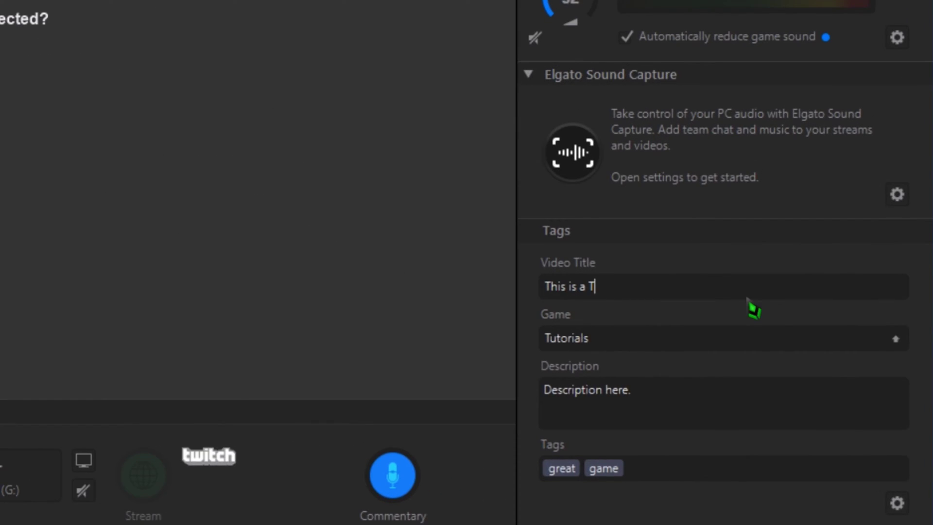
type("EST!@")
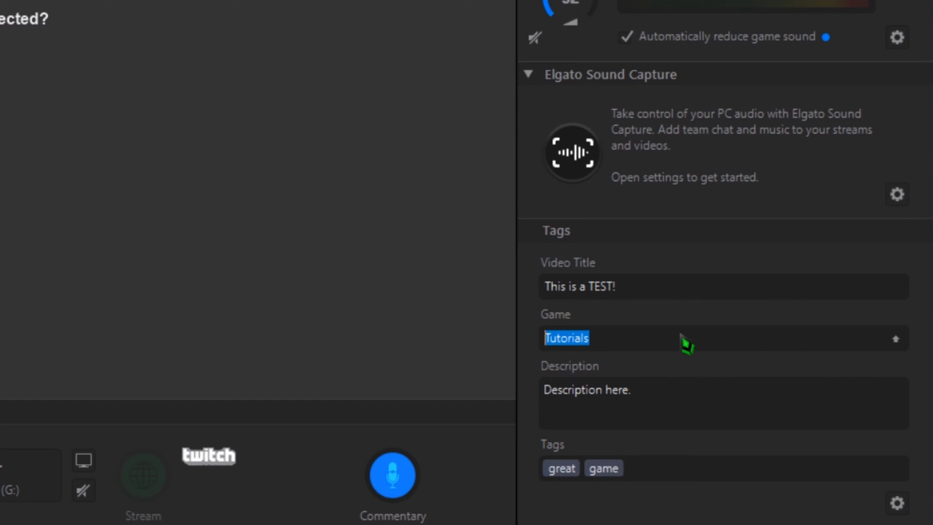
type("Desktop Tu")
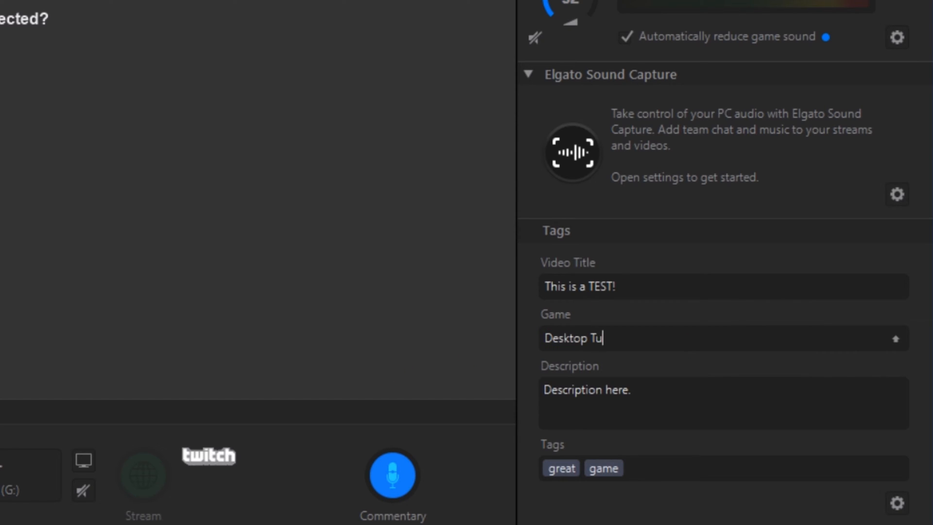
type("torials for Elgato")
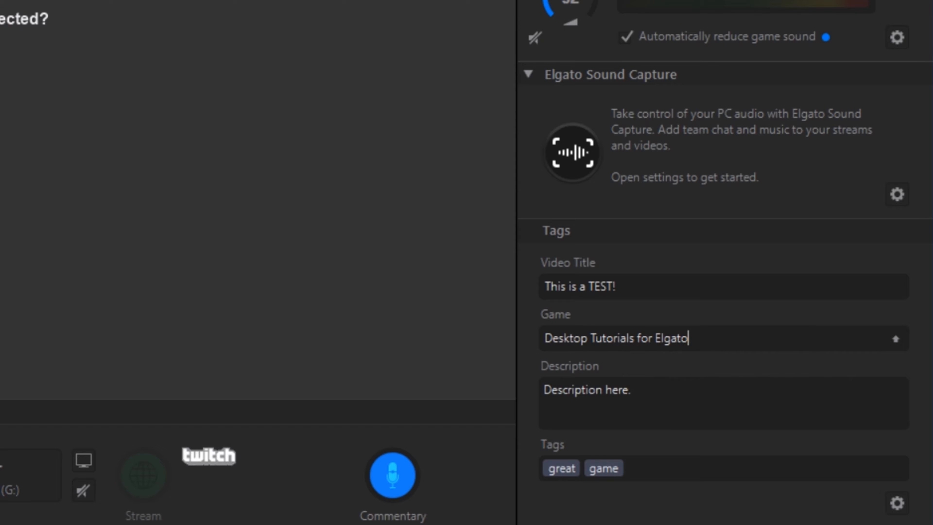
type("GCHD")
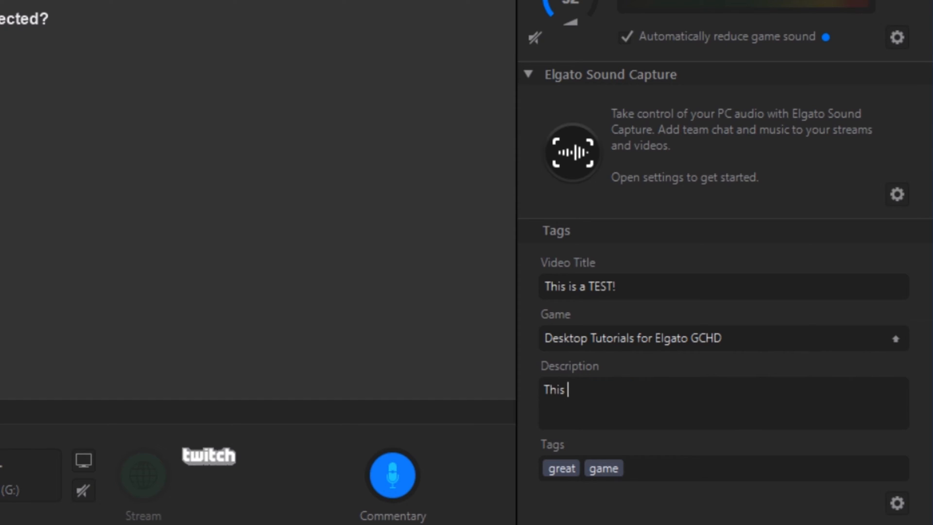
- Add a two-line description and the new tag 'test yeah ok', noting 'This is part 2'
type("is a video descri")
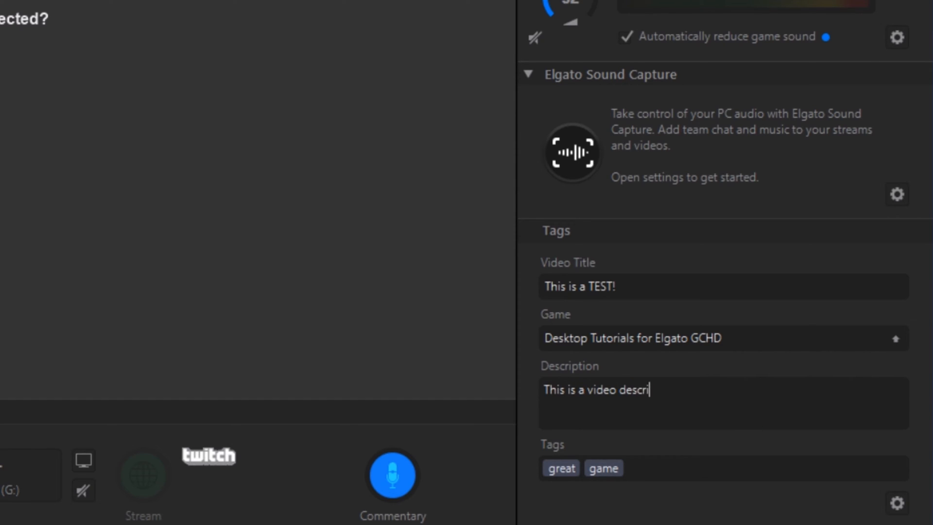
type("ption. I think. Yeah. OK")
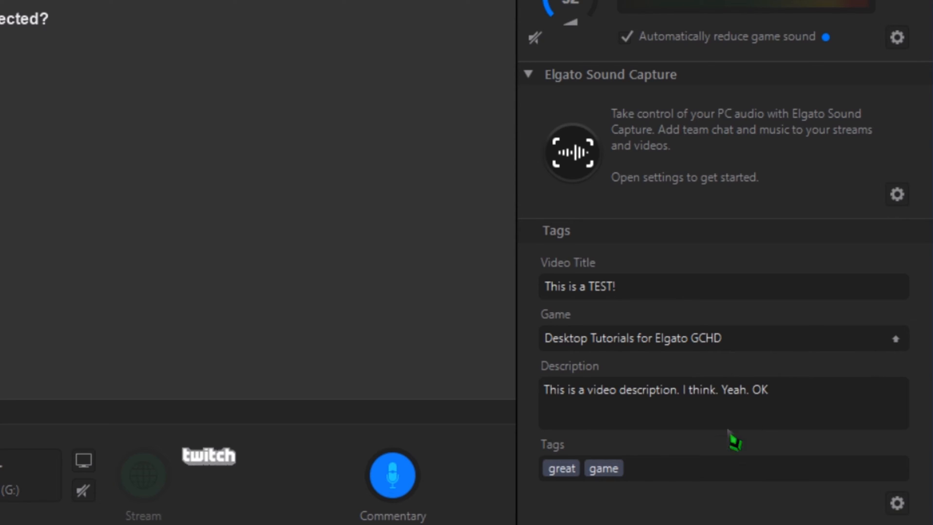
type("tag")
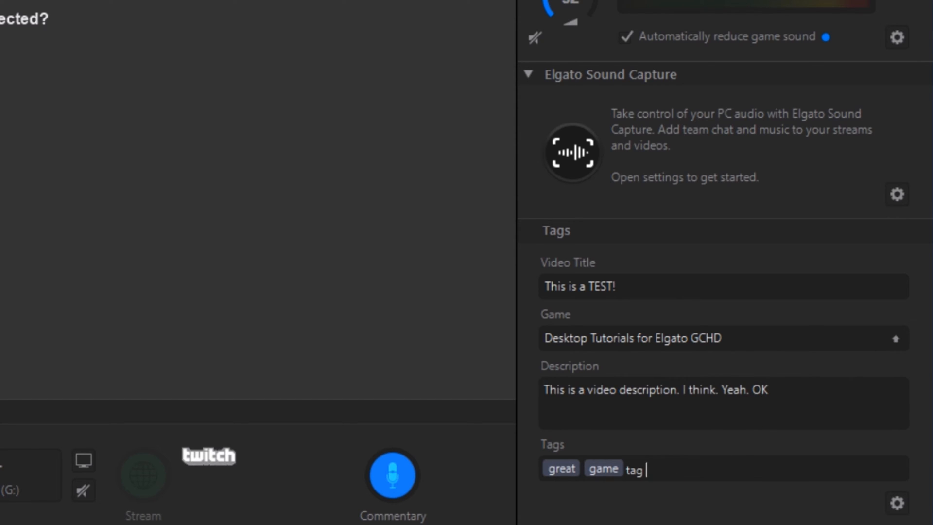
type("test yeah ok")
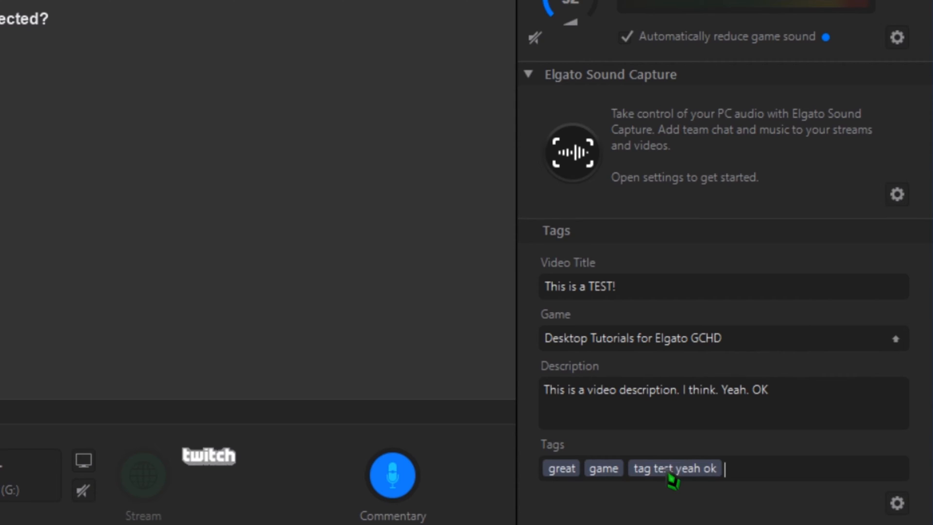
mouse_move(827, 404)
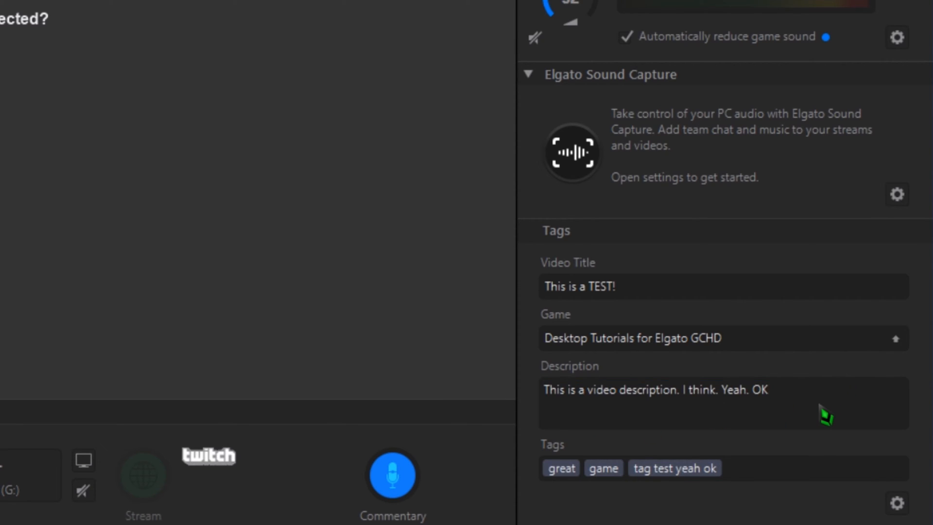
type("This is part 2")
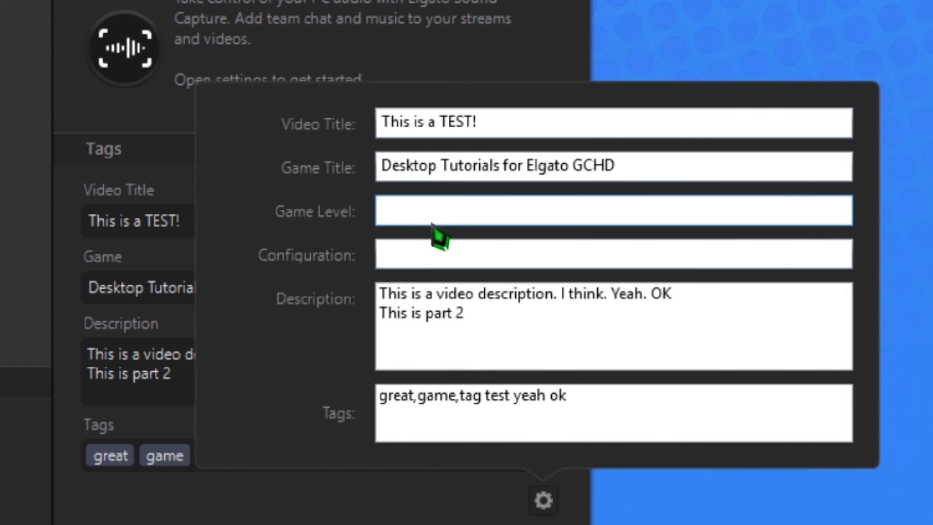
- Set the game level to Main Monitor and the configuration to OBS Studio
type("Main Monitor")
left_click(613, 254)
type("OB")
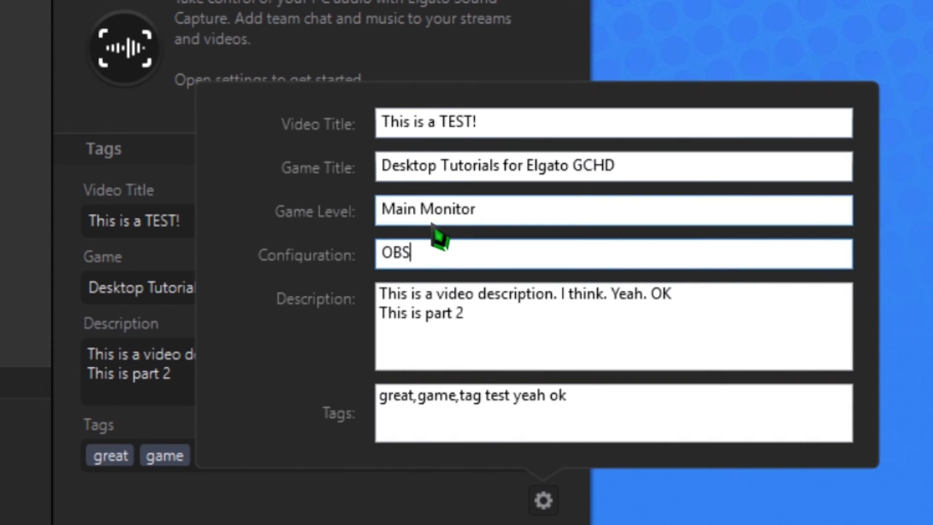
type("Studio")
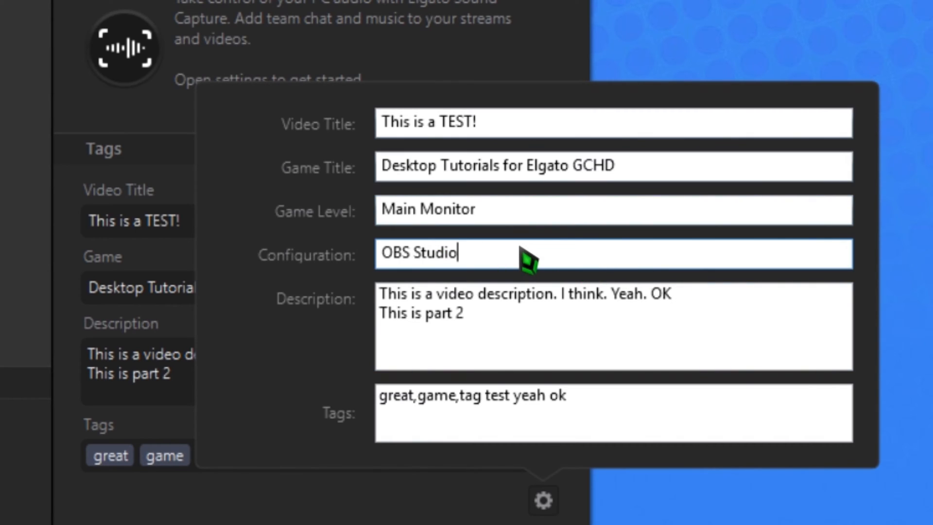
mouse_move(521, 207)
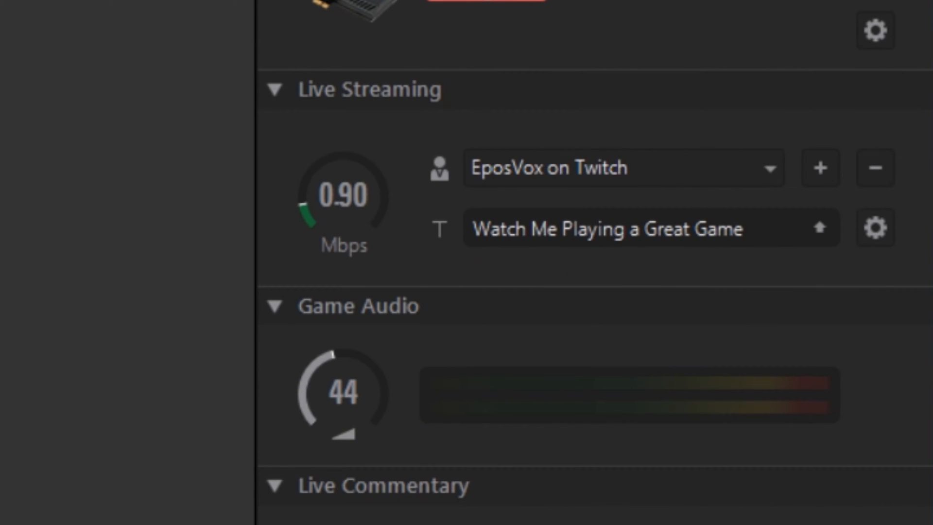
mouse_move(732, 264)
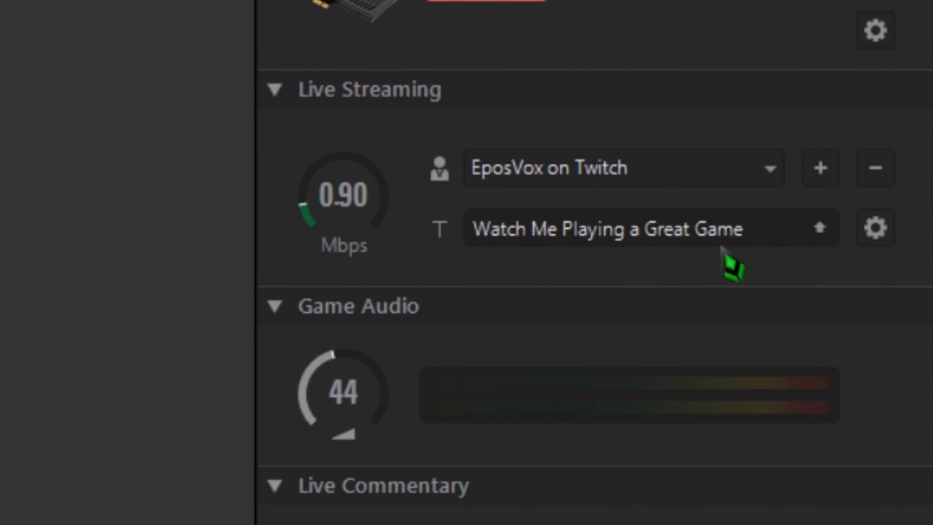
- Replace the live stream title with 'Epic Test'
double_click(606, 229)
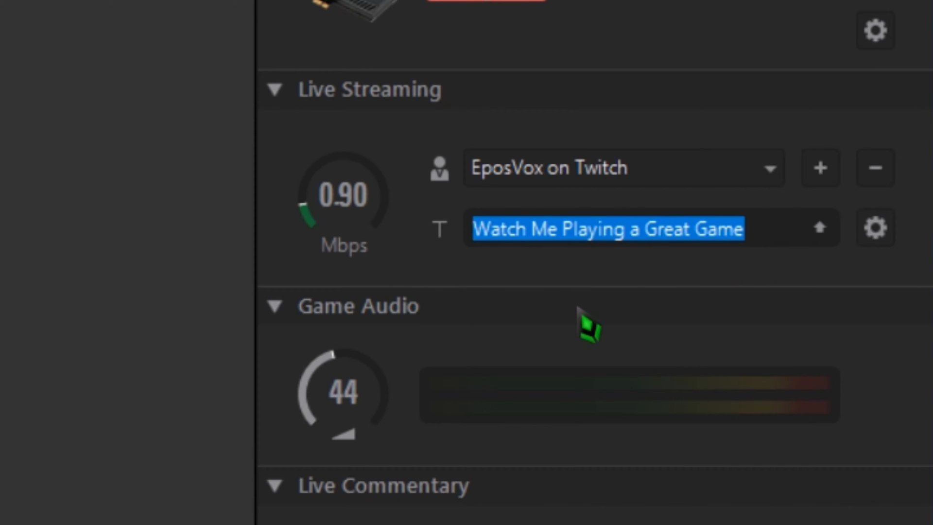
type("Epic Test")
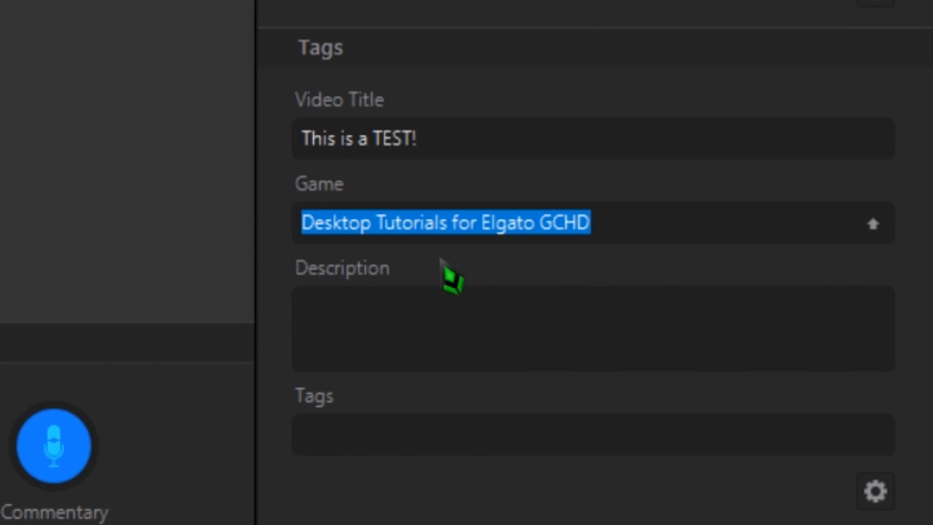
- Replace the Game field text, ending with 'Rocket League'
type("Modern Warfare")
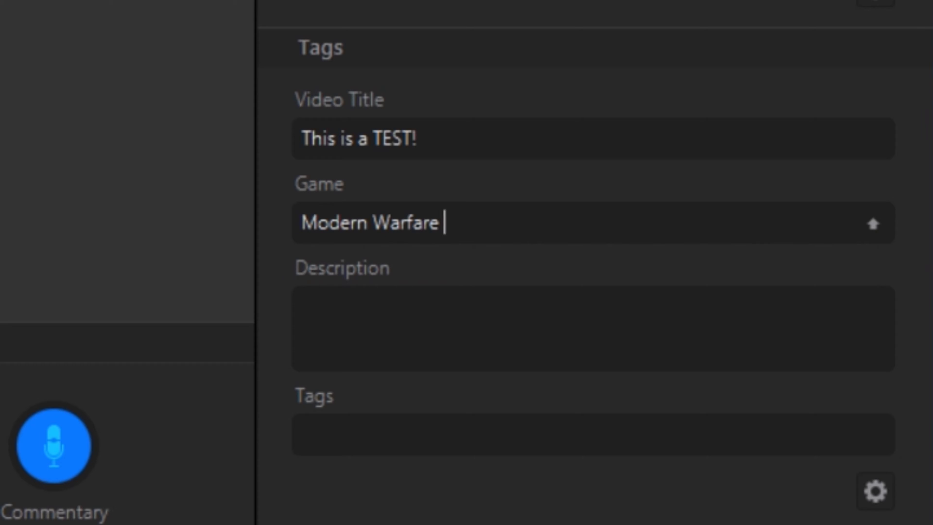
type("Remastered")
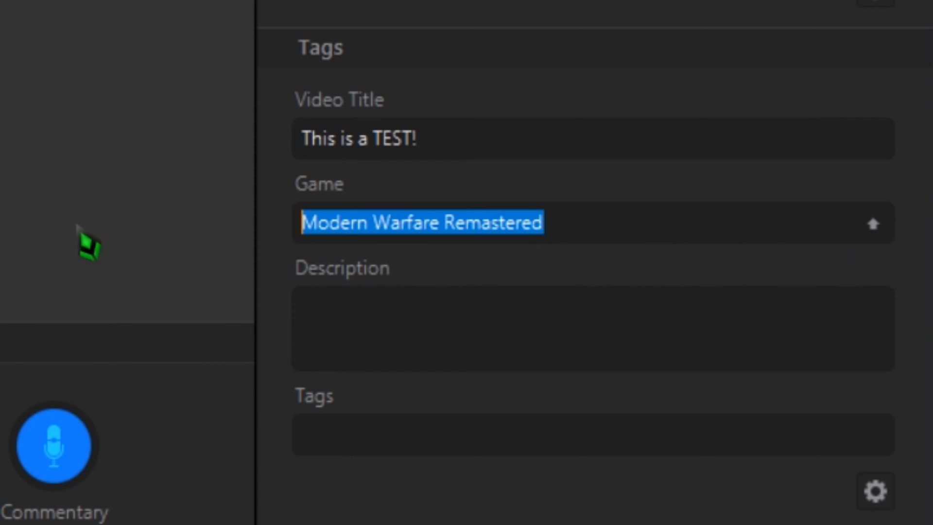
type("Rocket Leaug")
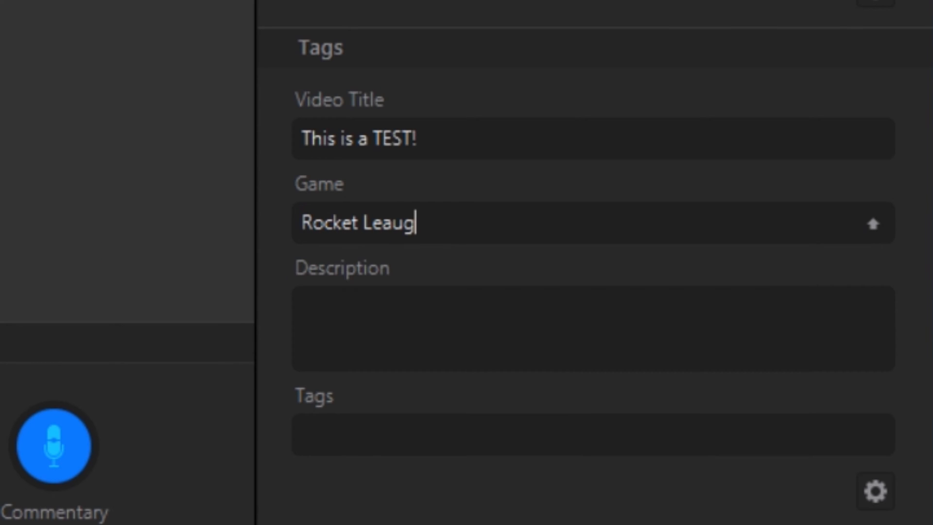
type("ue")
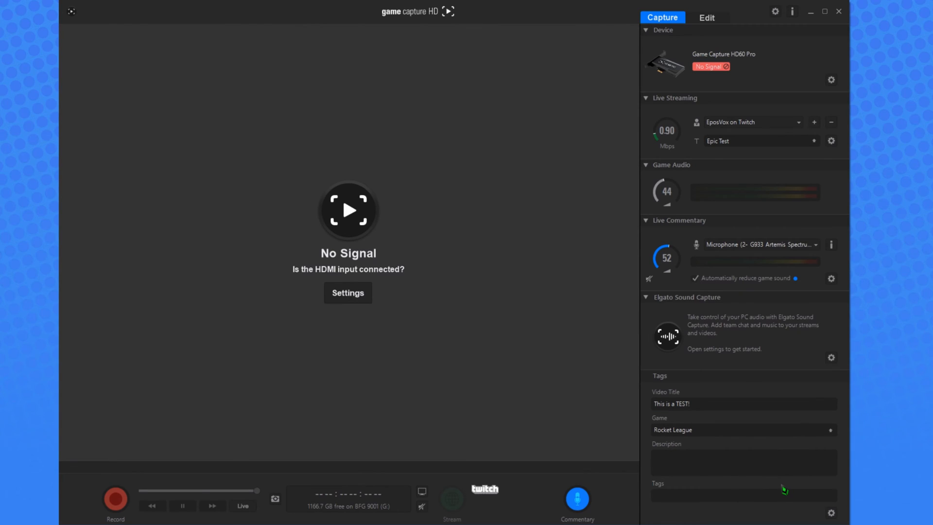
mouse_move(706, 17)
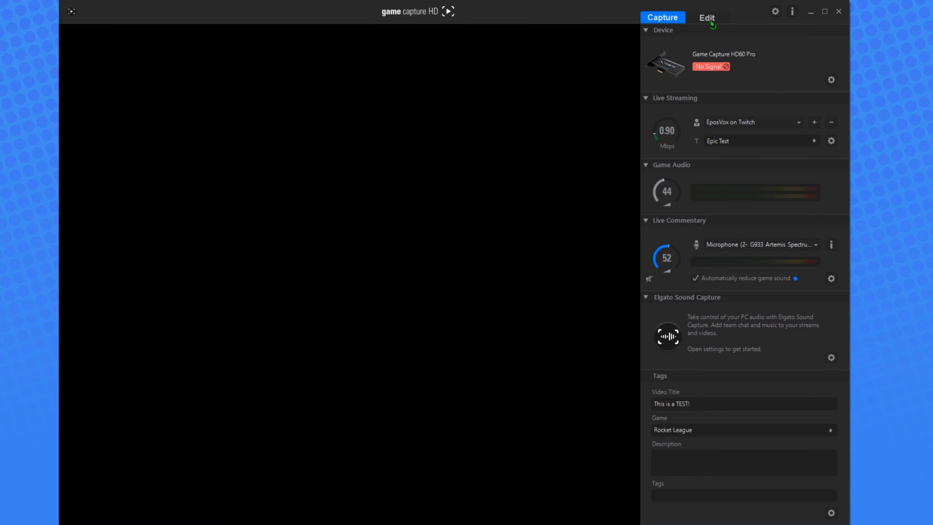
- Group the Edit library by Game Level from the Group By list
left_click(707, 18)
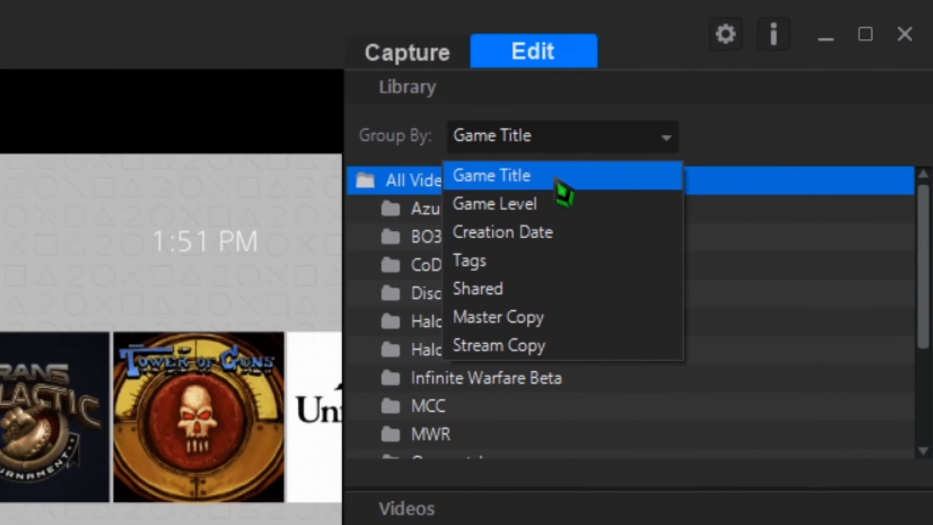
mouse_move(613, 239)
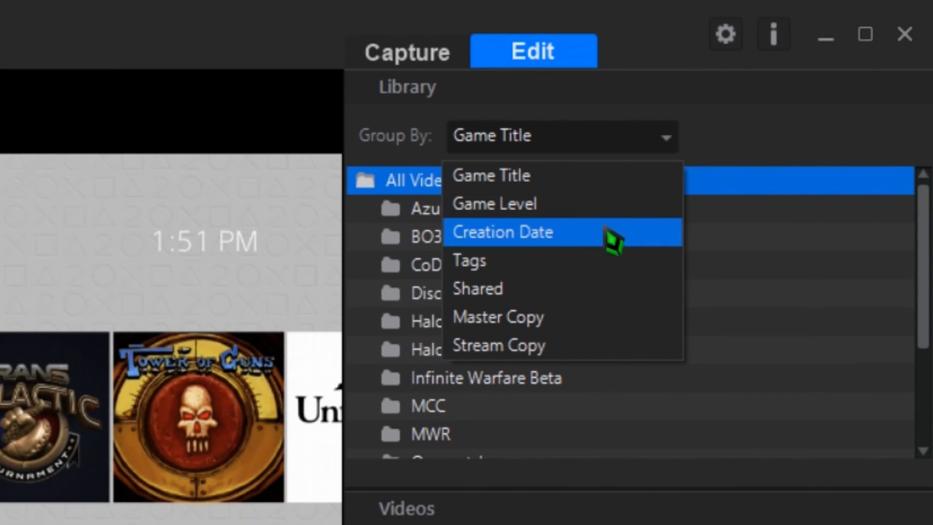
mouse_move(566, 331)
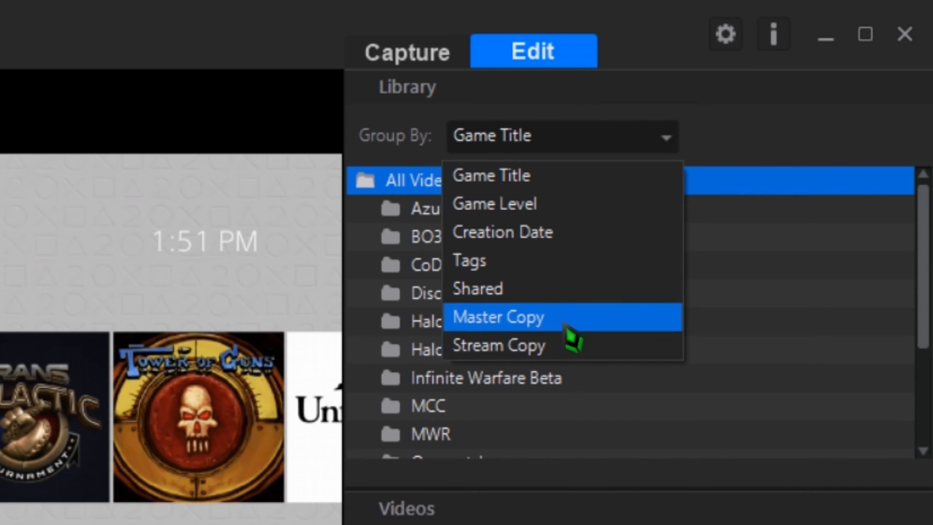
left_click(469, 260)
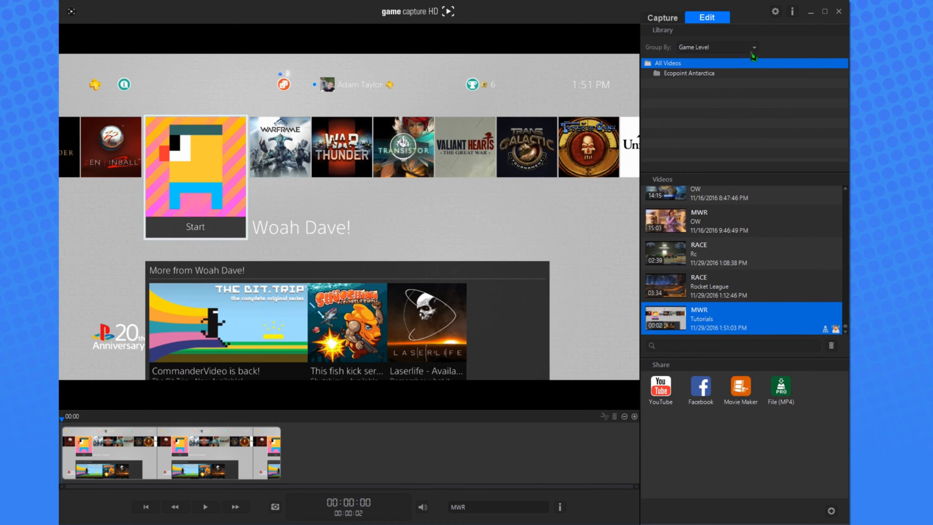
left_click(753, 46)
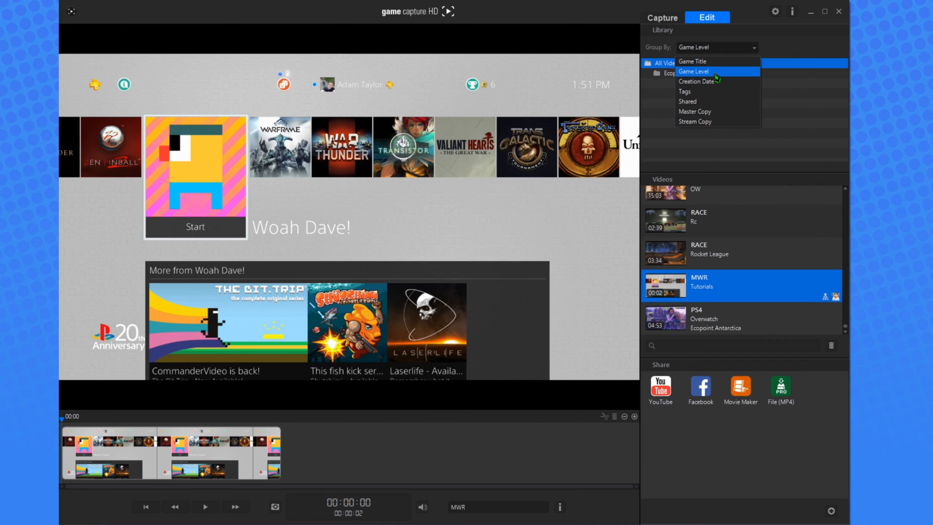
left_click(691, 60)
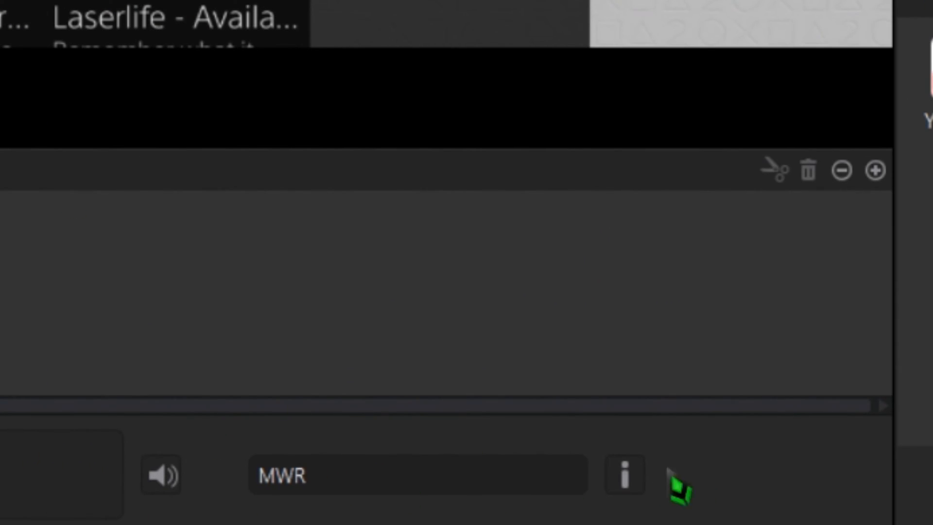
mouse_move(640, 497)
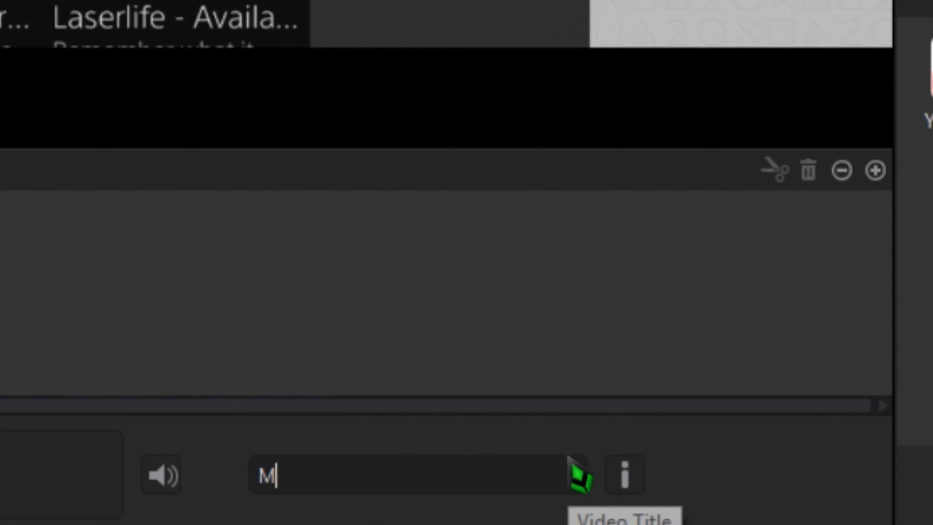
- Retitle the clip 'MWR Test' and change its Game Title from Tutorials to MWR
type("WR Tes")
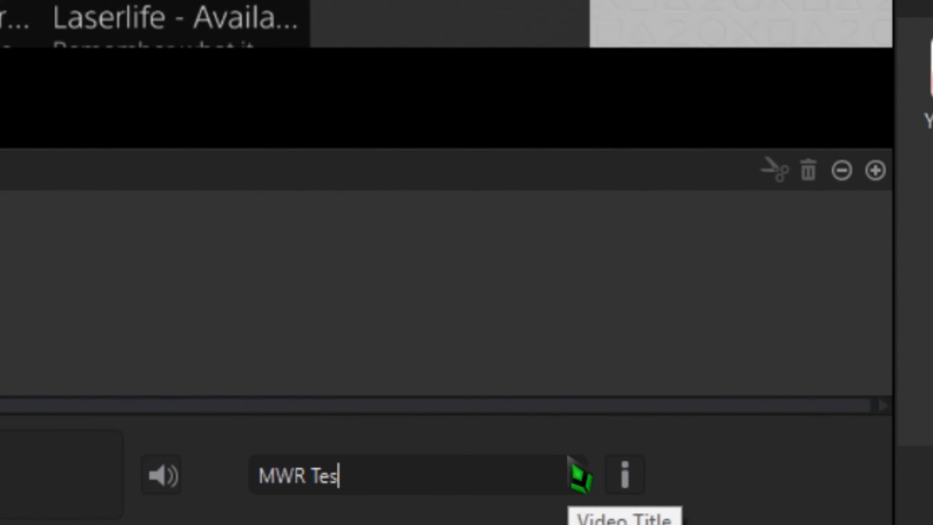
left_click(623, 476)
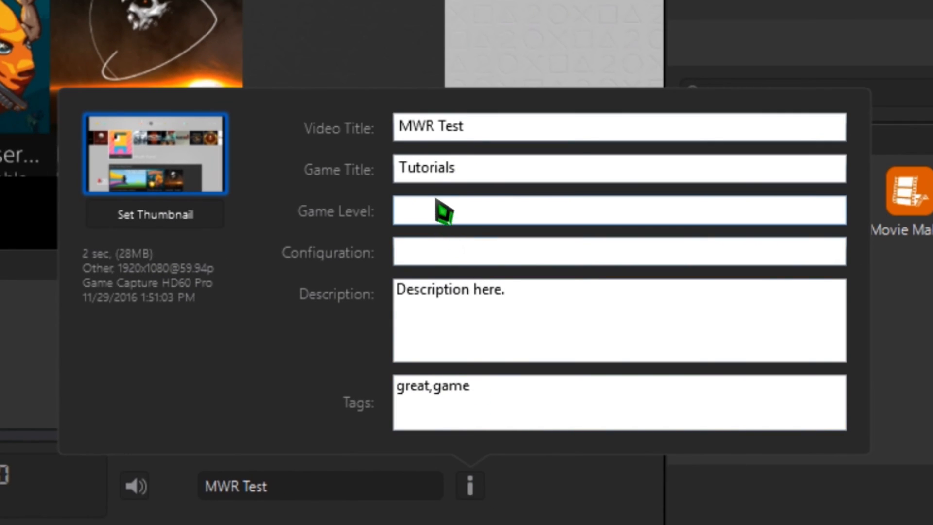
double_click(426, 168)
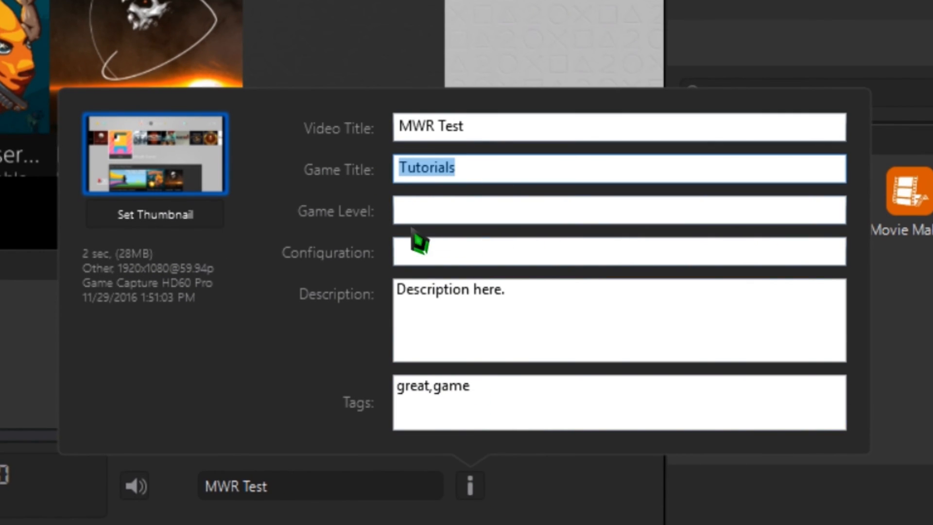
mouse_move(509, 205)
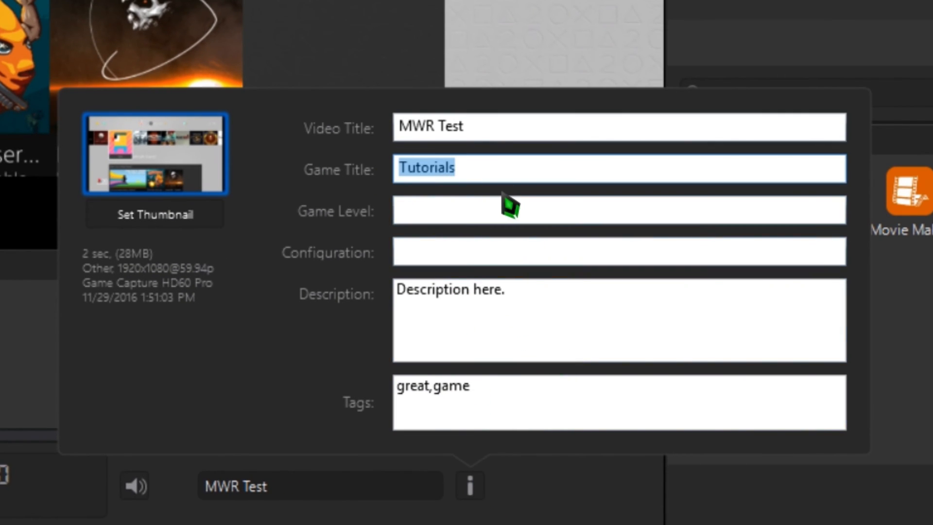
type("MWR")
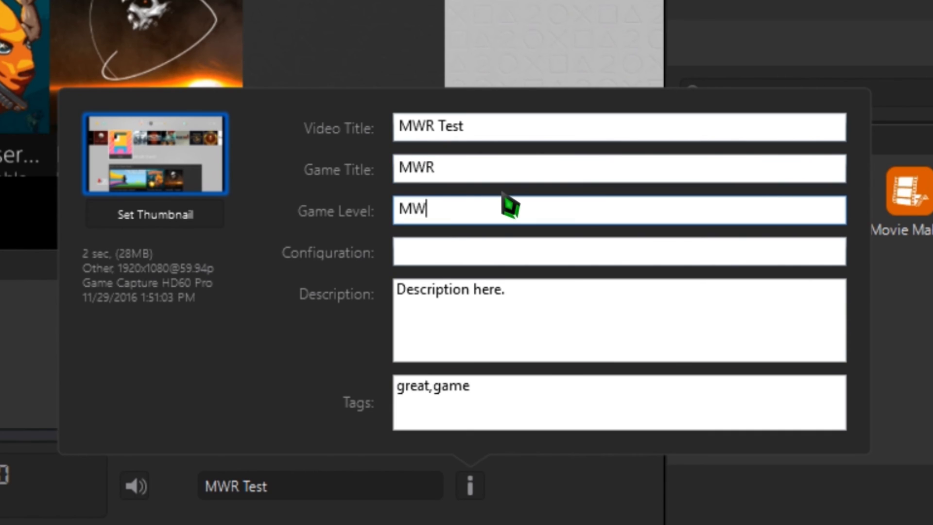
type("fuiesjguioj")
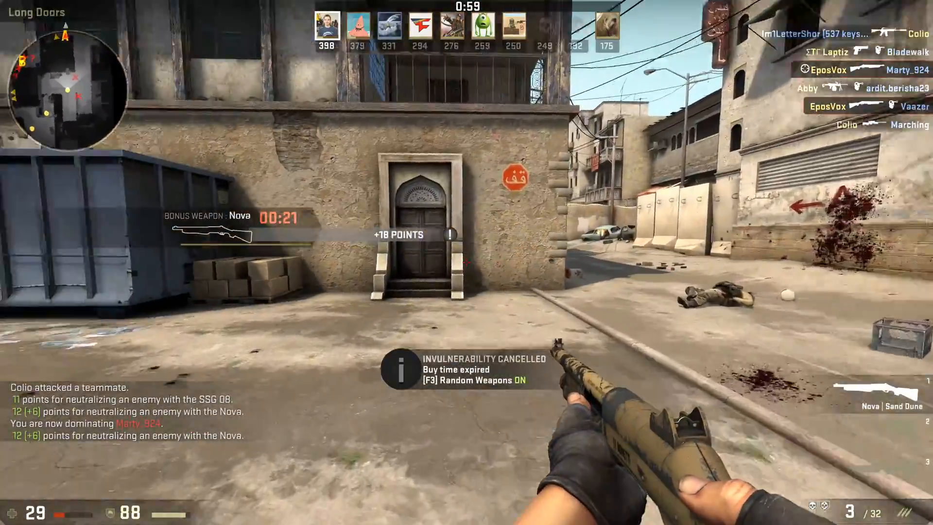
mouse_move(466, 263)
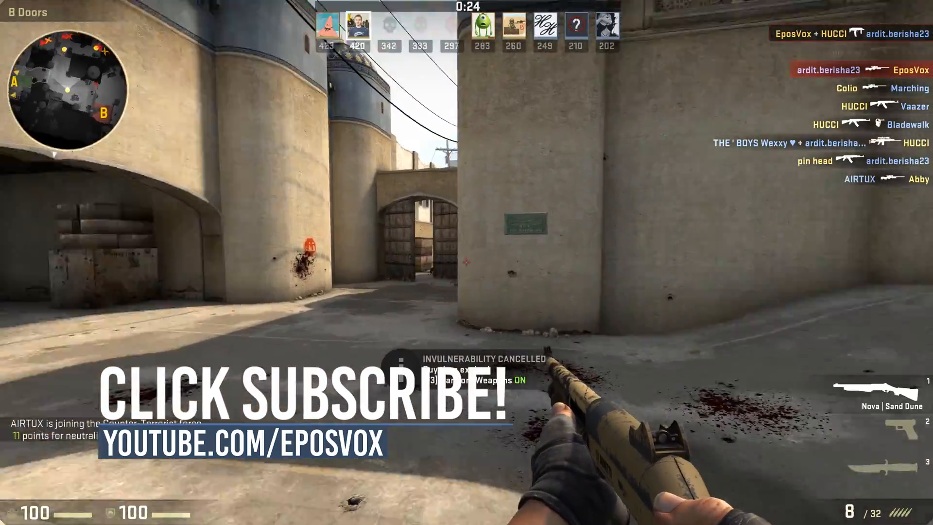
mouse_move(466, 263)
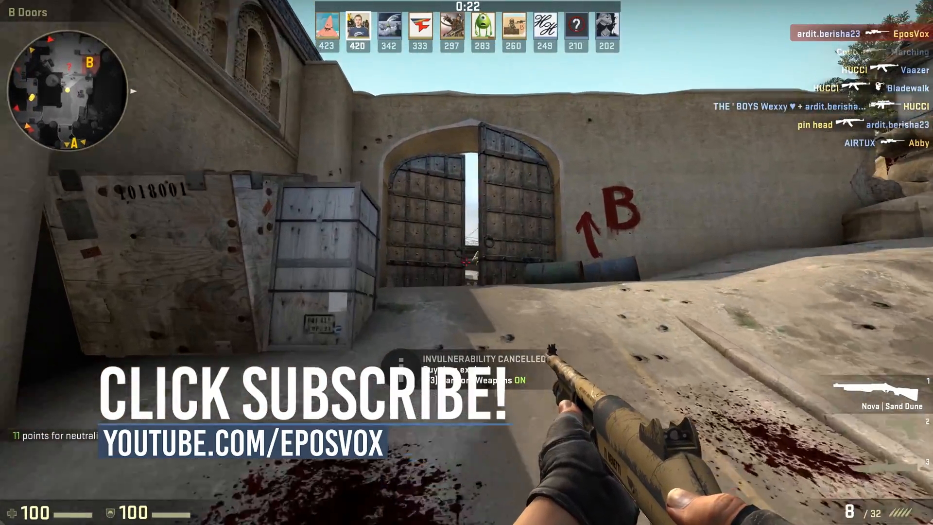